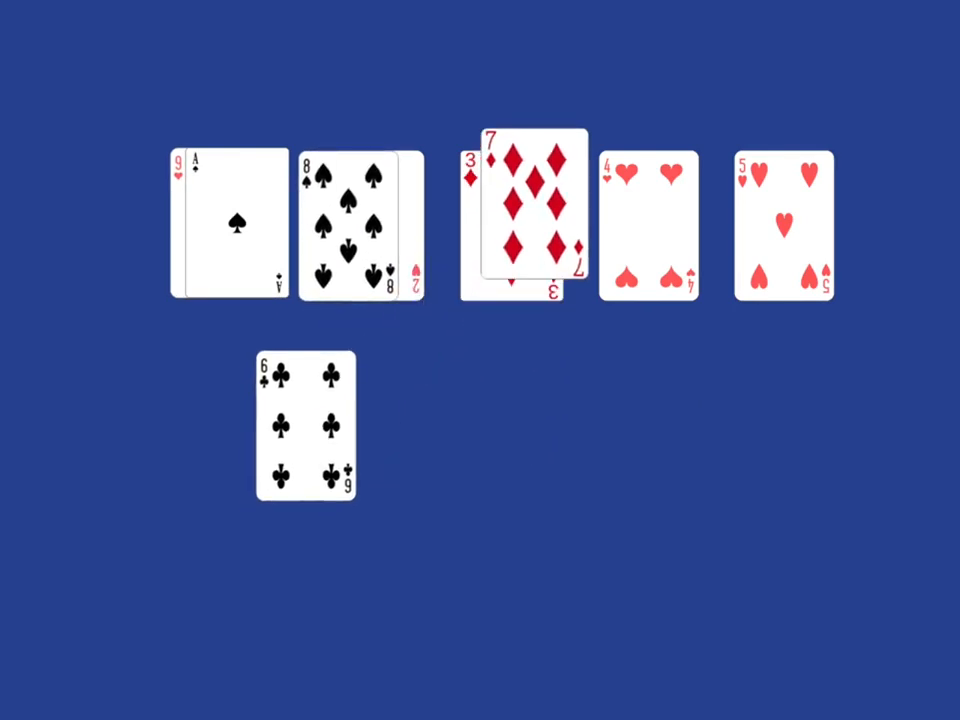
Stack the six of clubs onto the four of hearts, making a pile totalling ten.
{"action": "left_click_drag", "start_coordinate": [307, 430], "coordinate": [649, 210]}
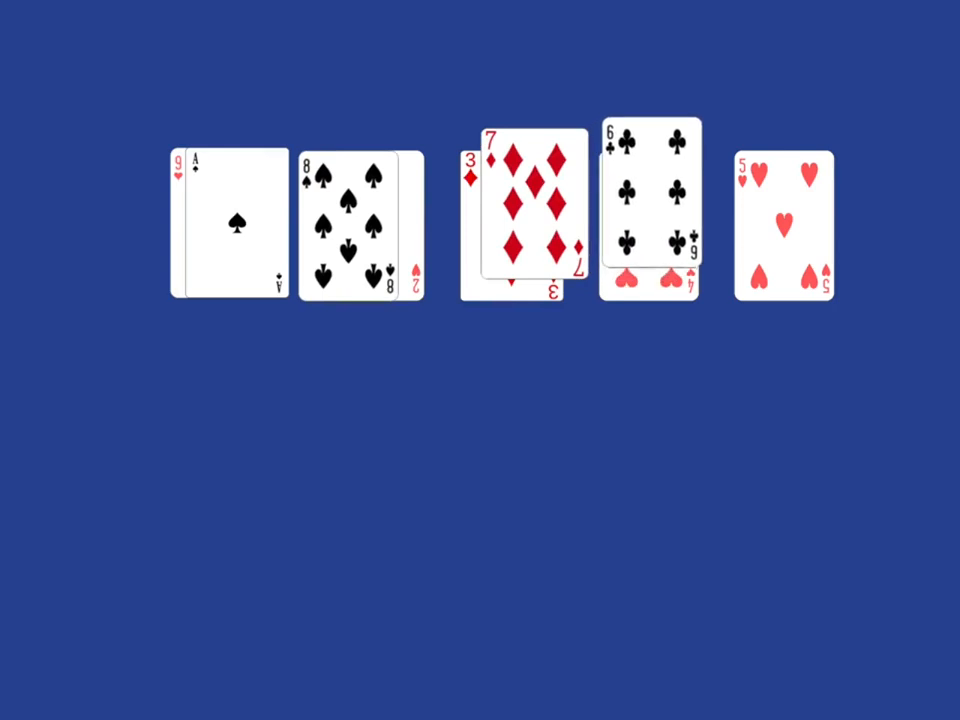